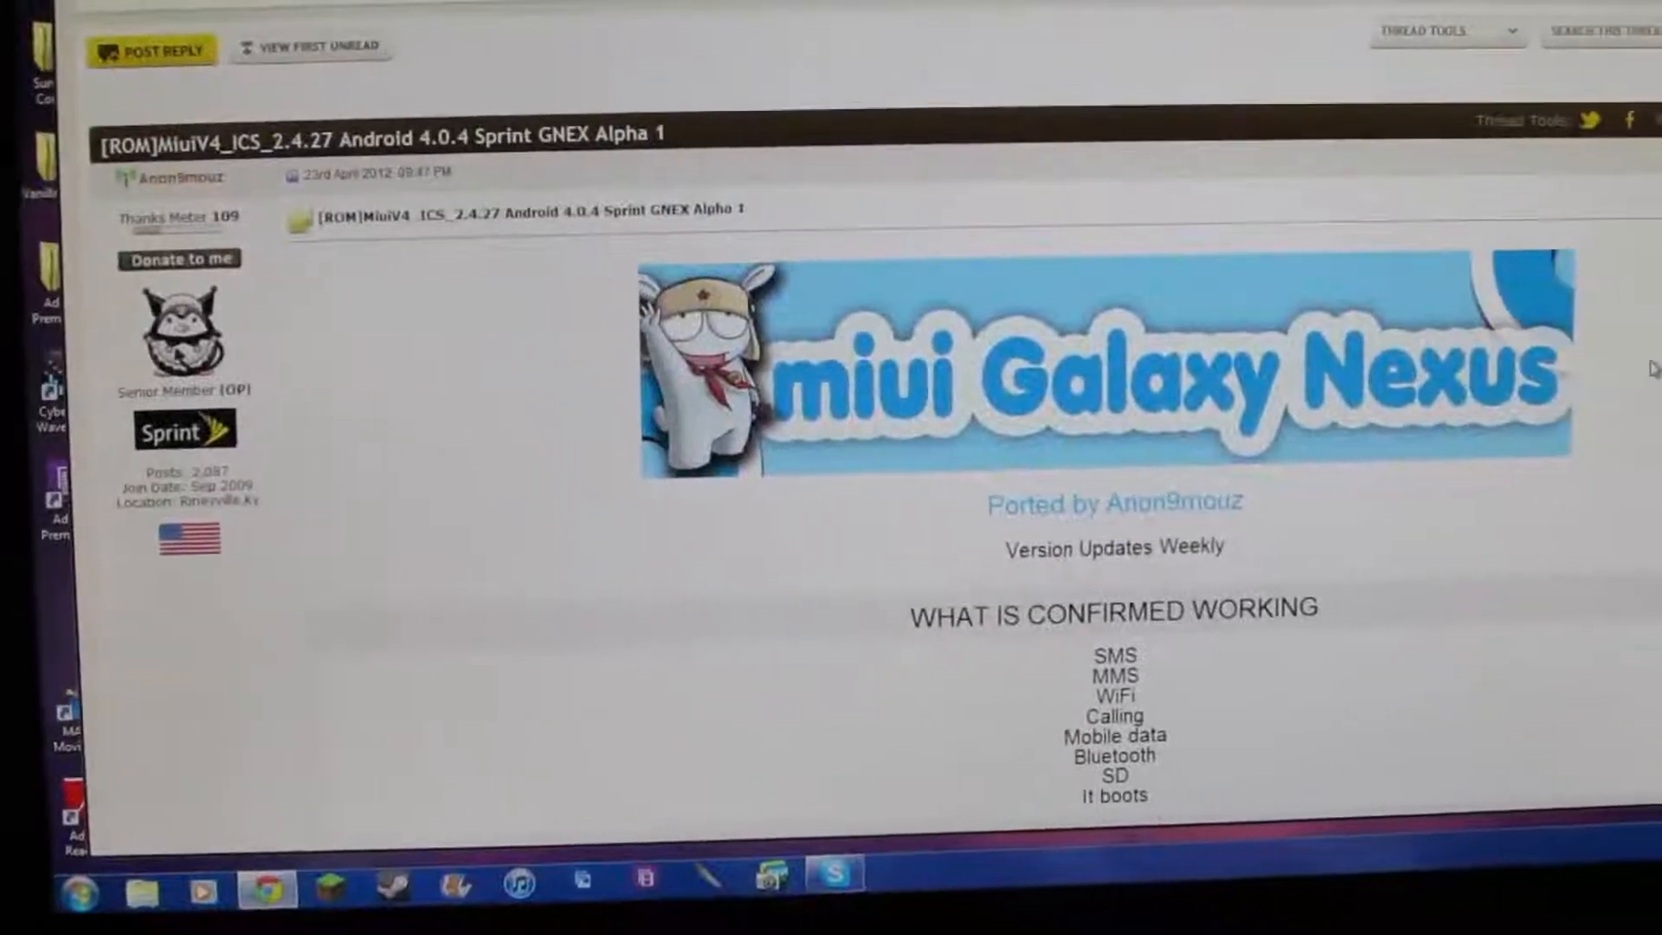
Scroll down the MediaFire page to the download area for the MIUI v4 zip
{"action": "scroll", "scroll_direction": "down", "scroll_amount": 3}
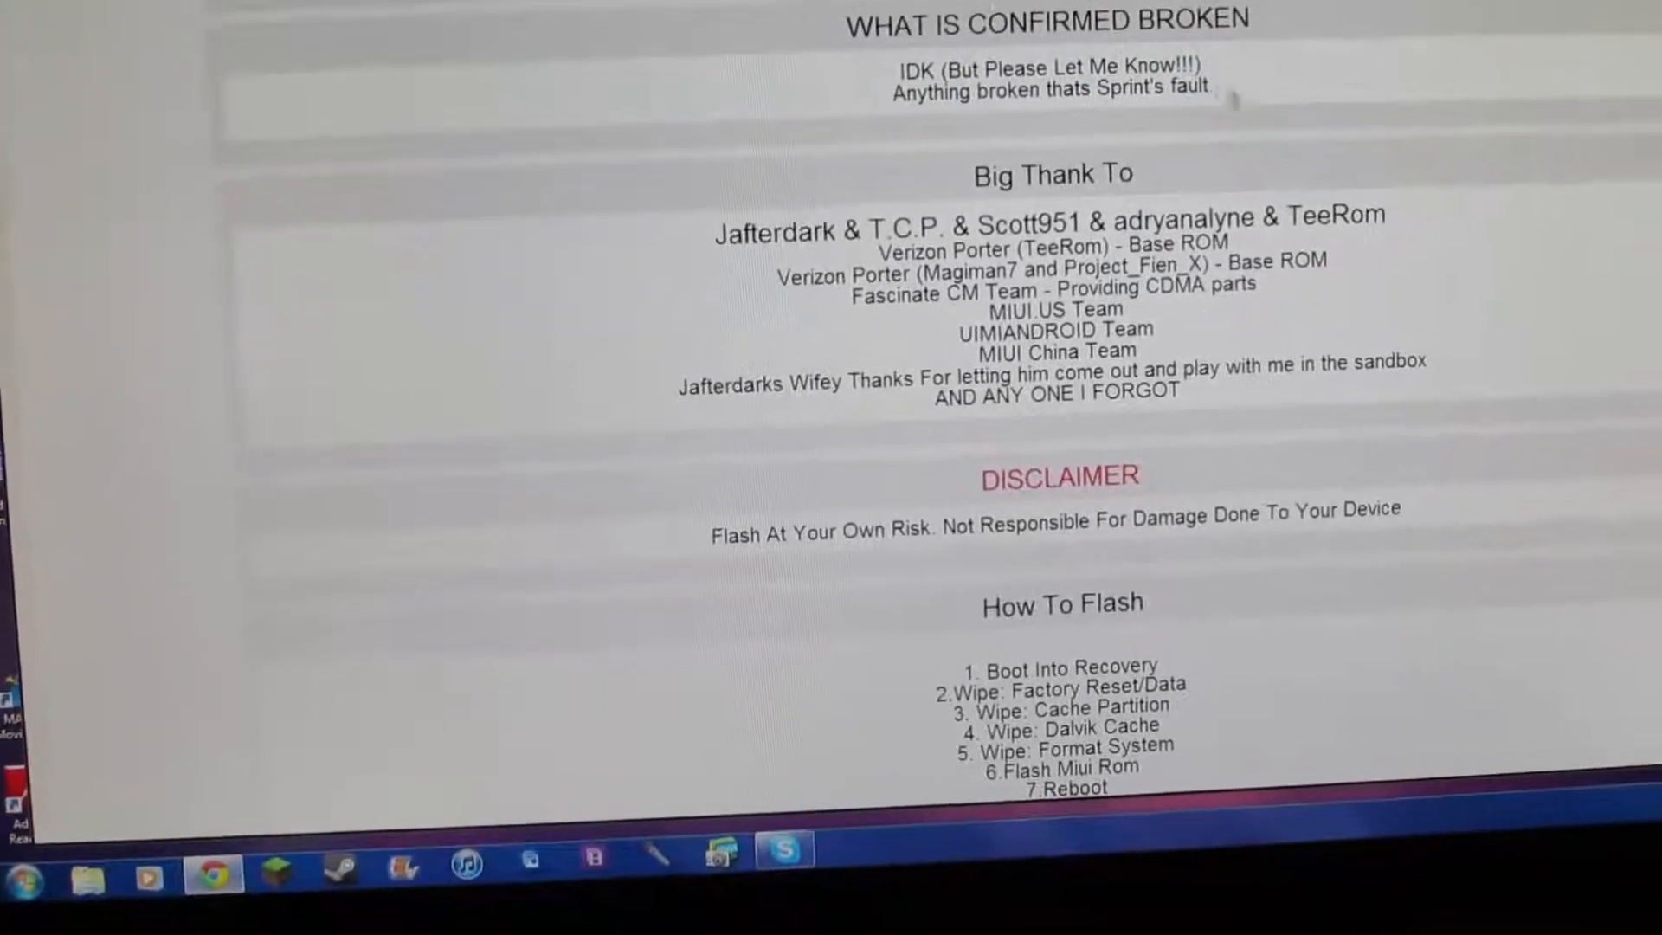
{"action": "scroll", "scroll_direction": "down", "scroll_amount": 3}
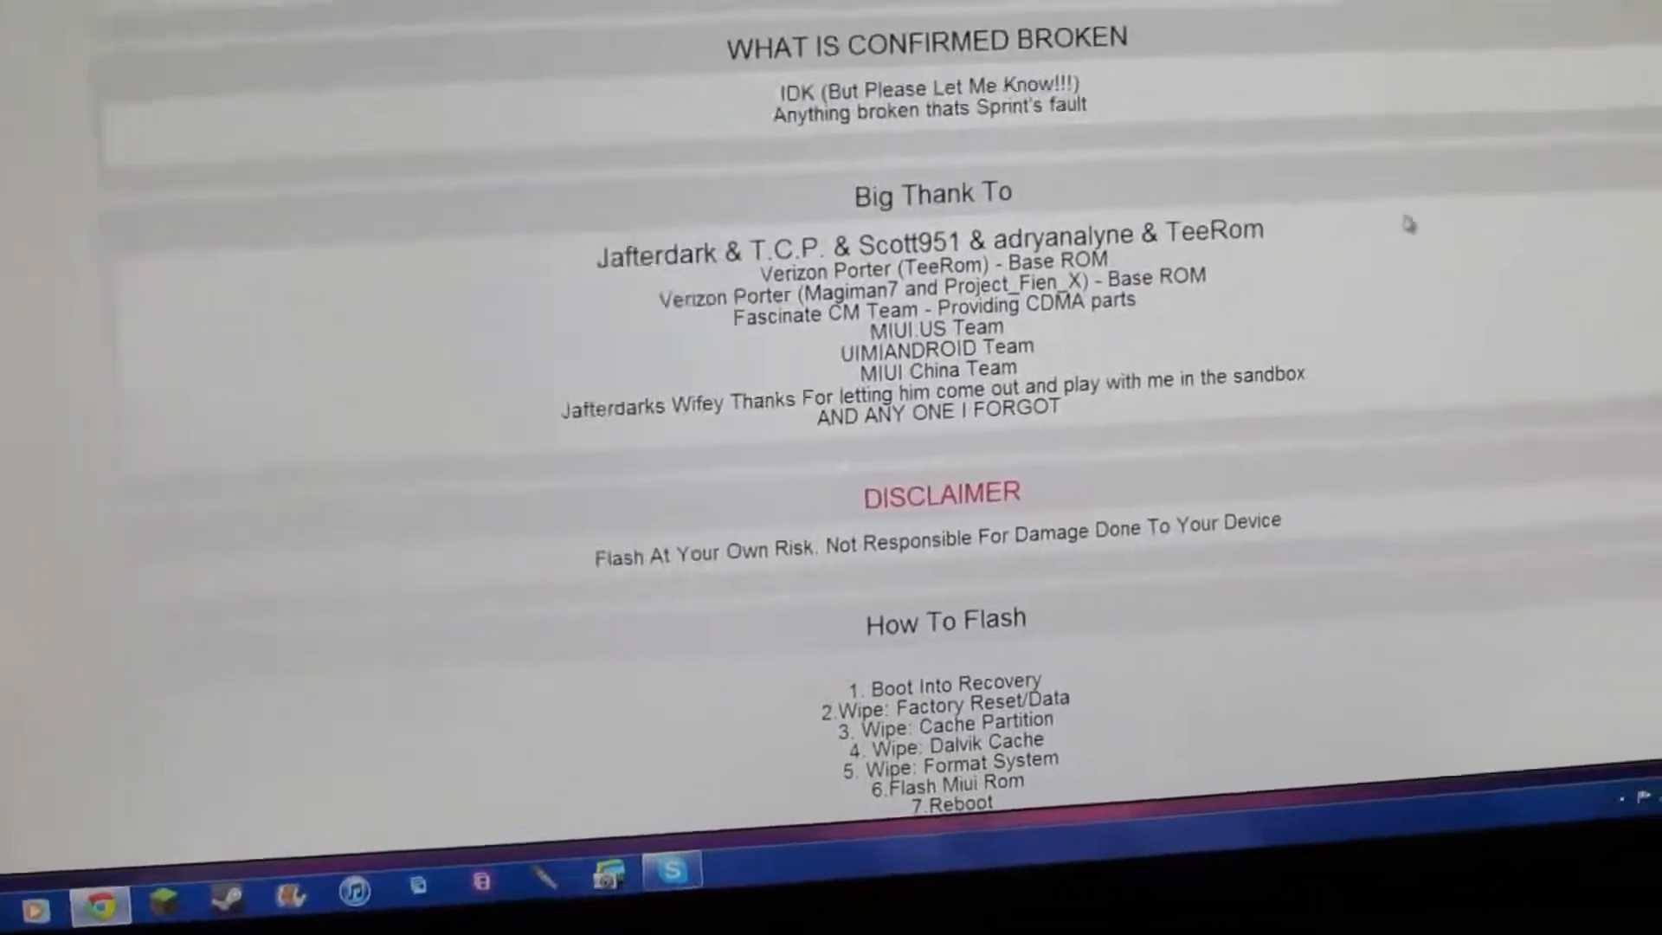
{"action": "scroll", "scroll_direction": "down", "scroll_amount": 3}
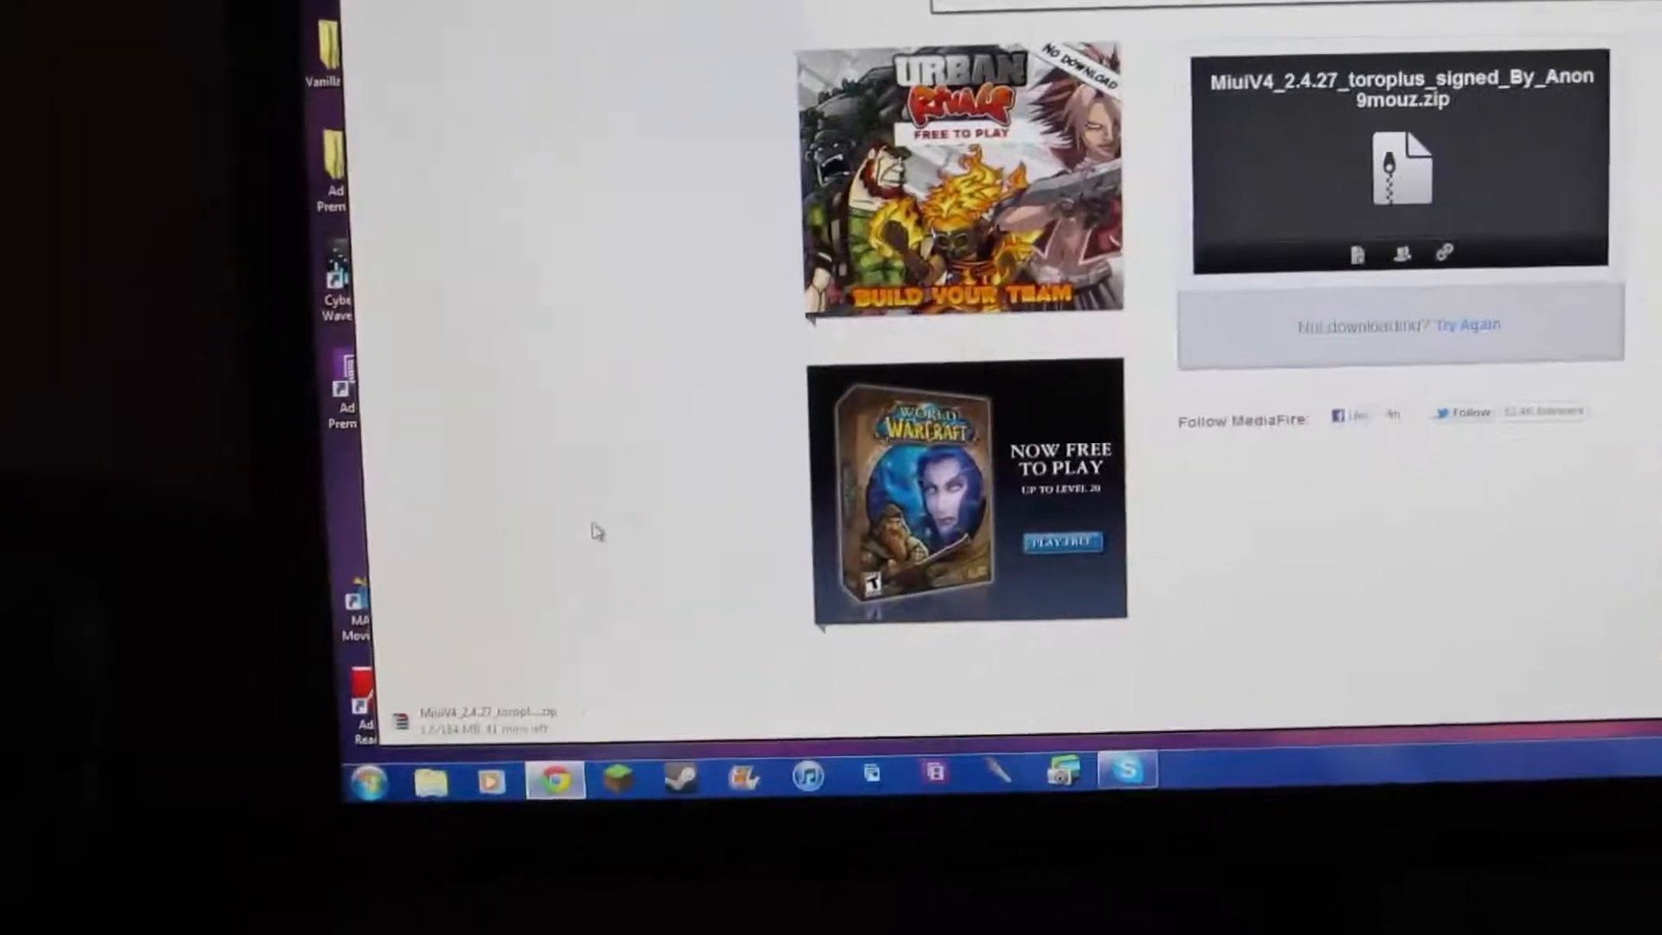
Restart the MiuiV4_2.4.27_toroplus zip download via Try Again
{"action": "left_click", "coordinate": [1466, 324]}
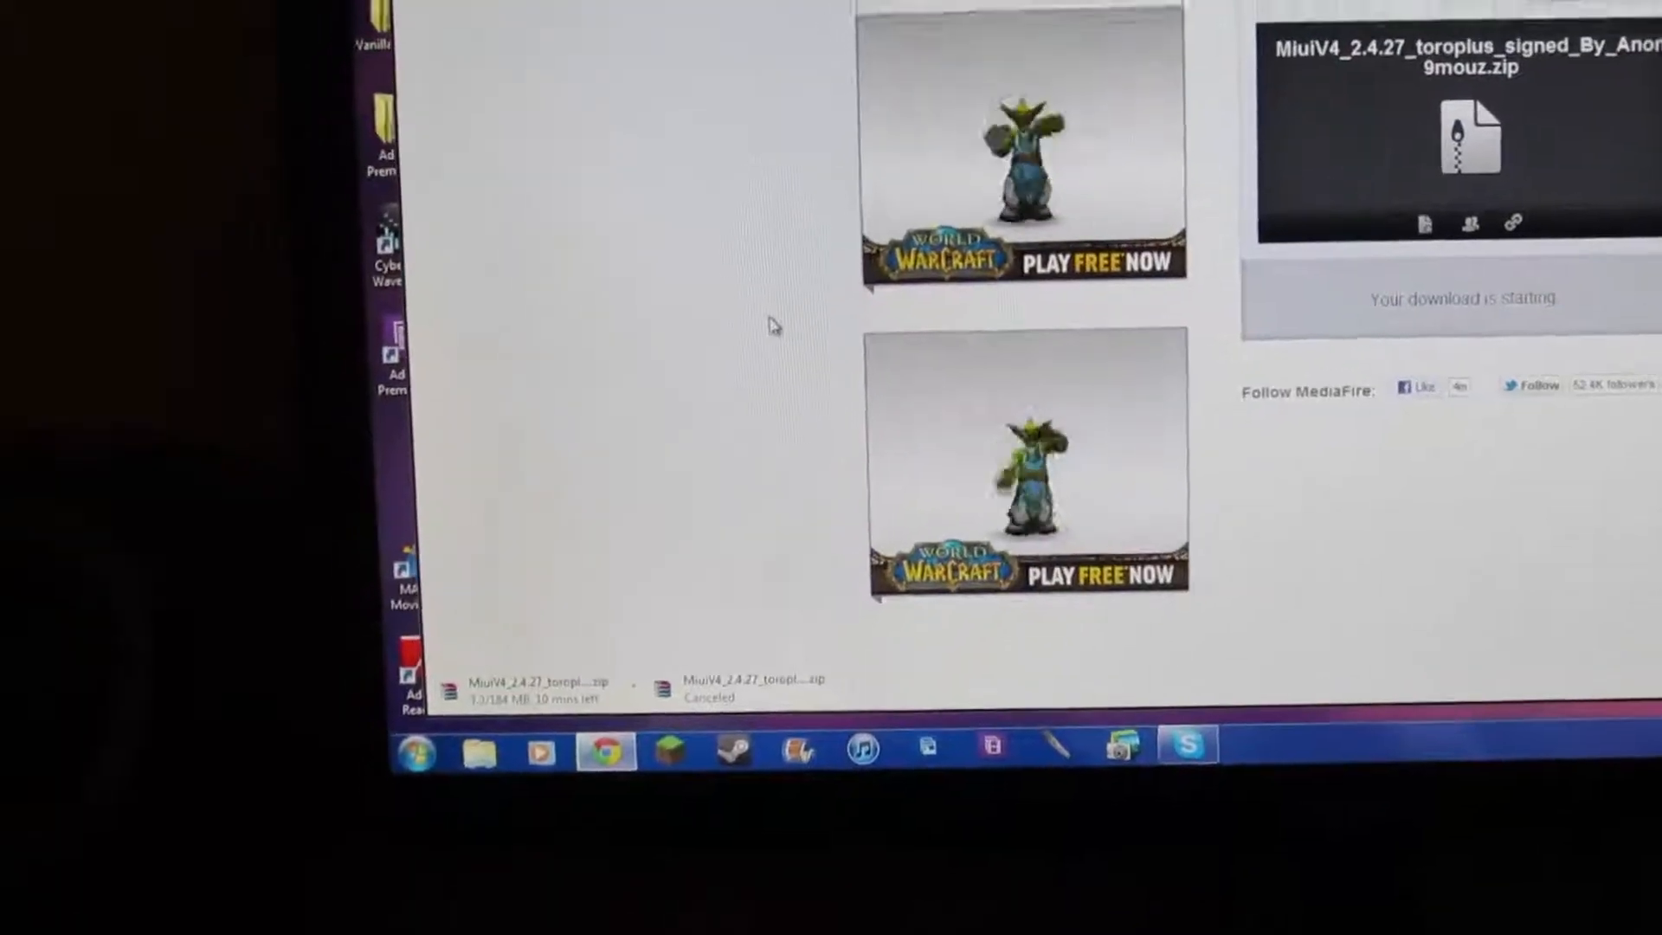
{"action": "scroll", "scroll_direction": "down", "scroll_amount": 3}
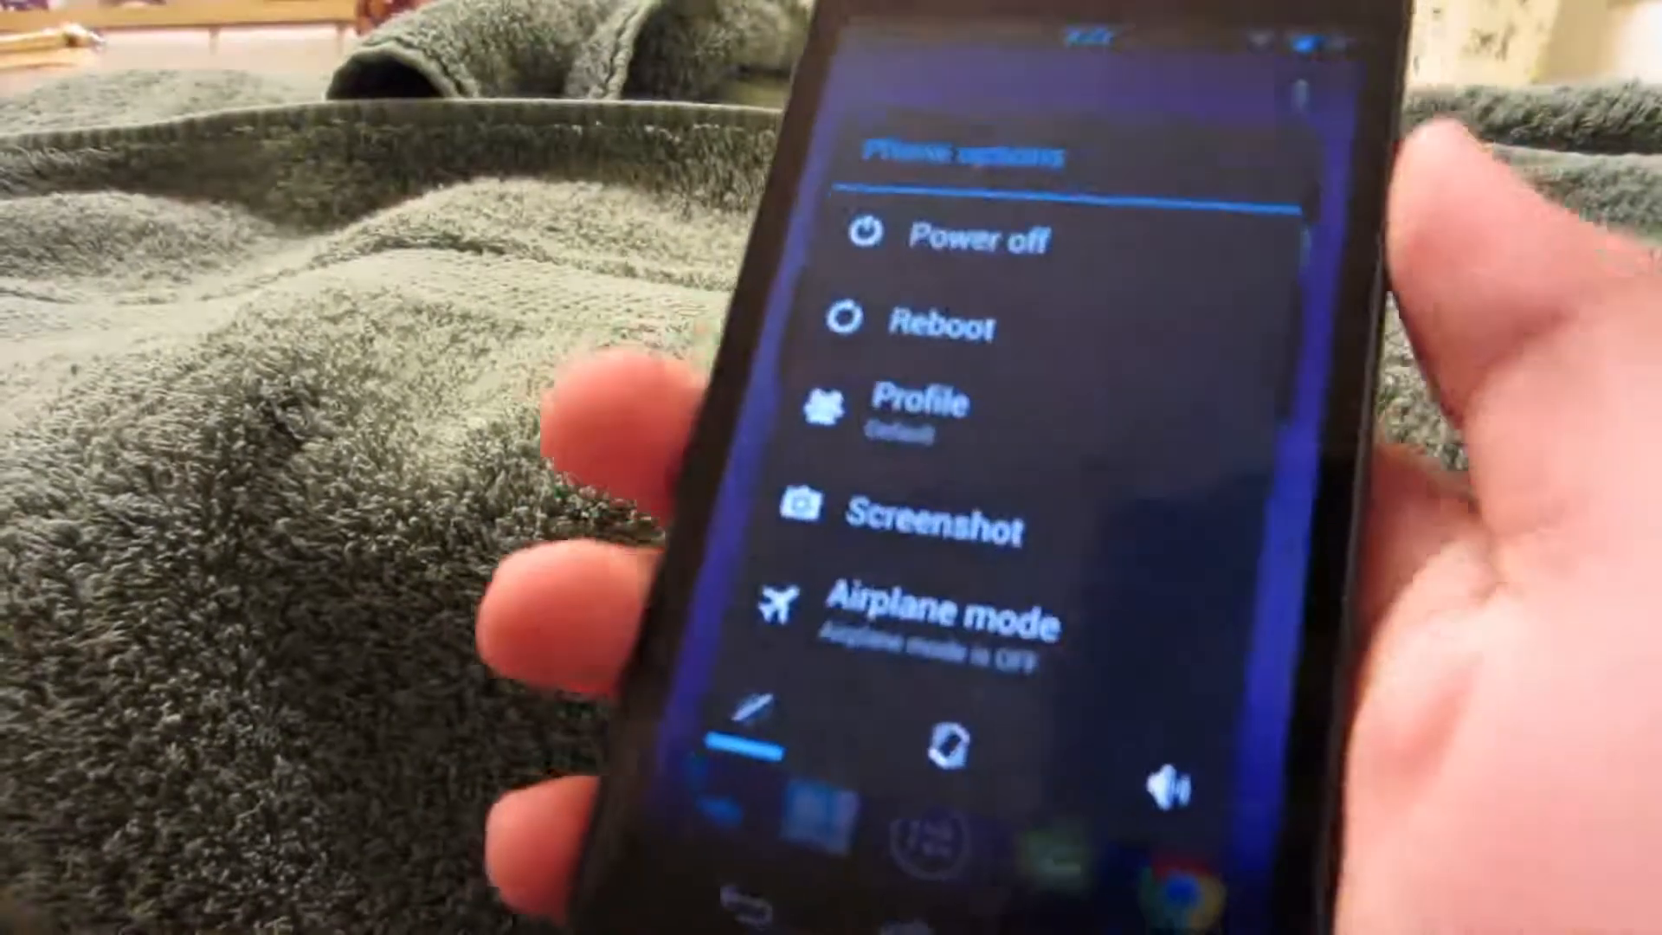
Power off the Galaxy Nexus from Phone options and confirm with OK
{"action": "left_click", "coordinate": [949, 236]}
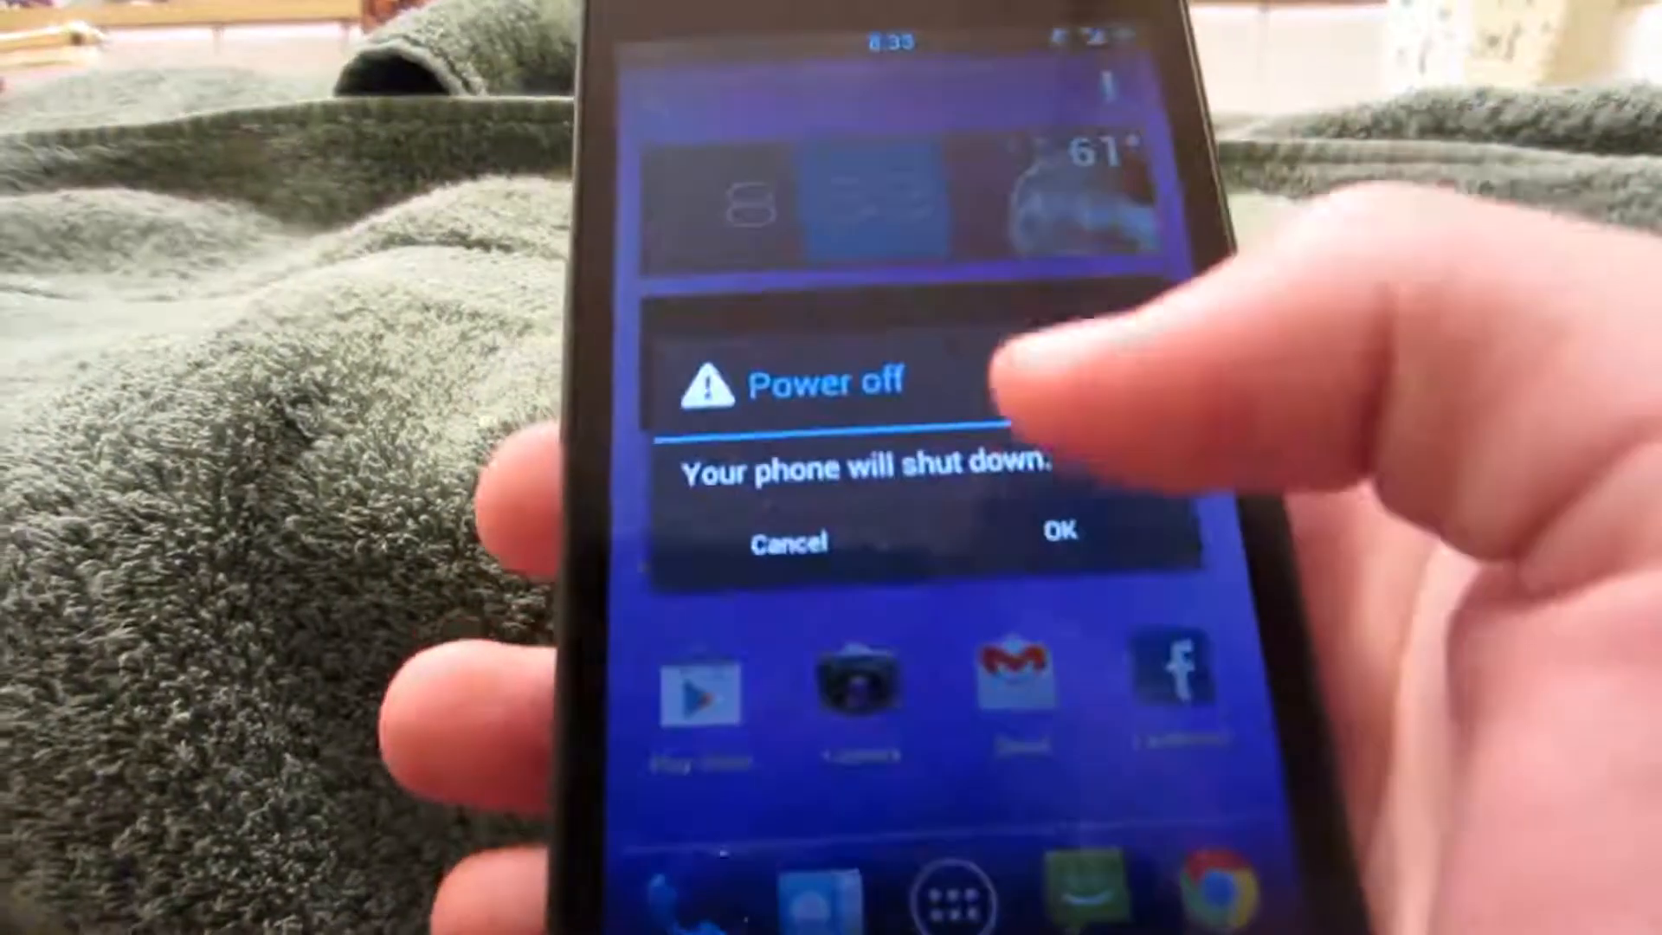
{"action": "left_click", "coordinate": [1057, 530]}
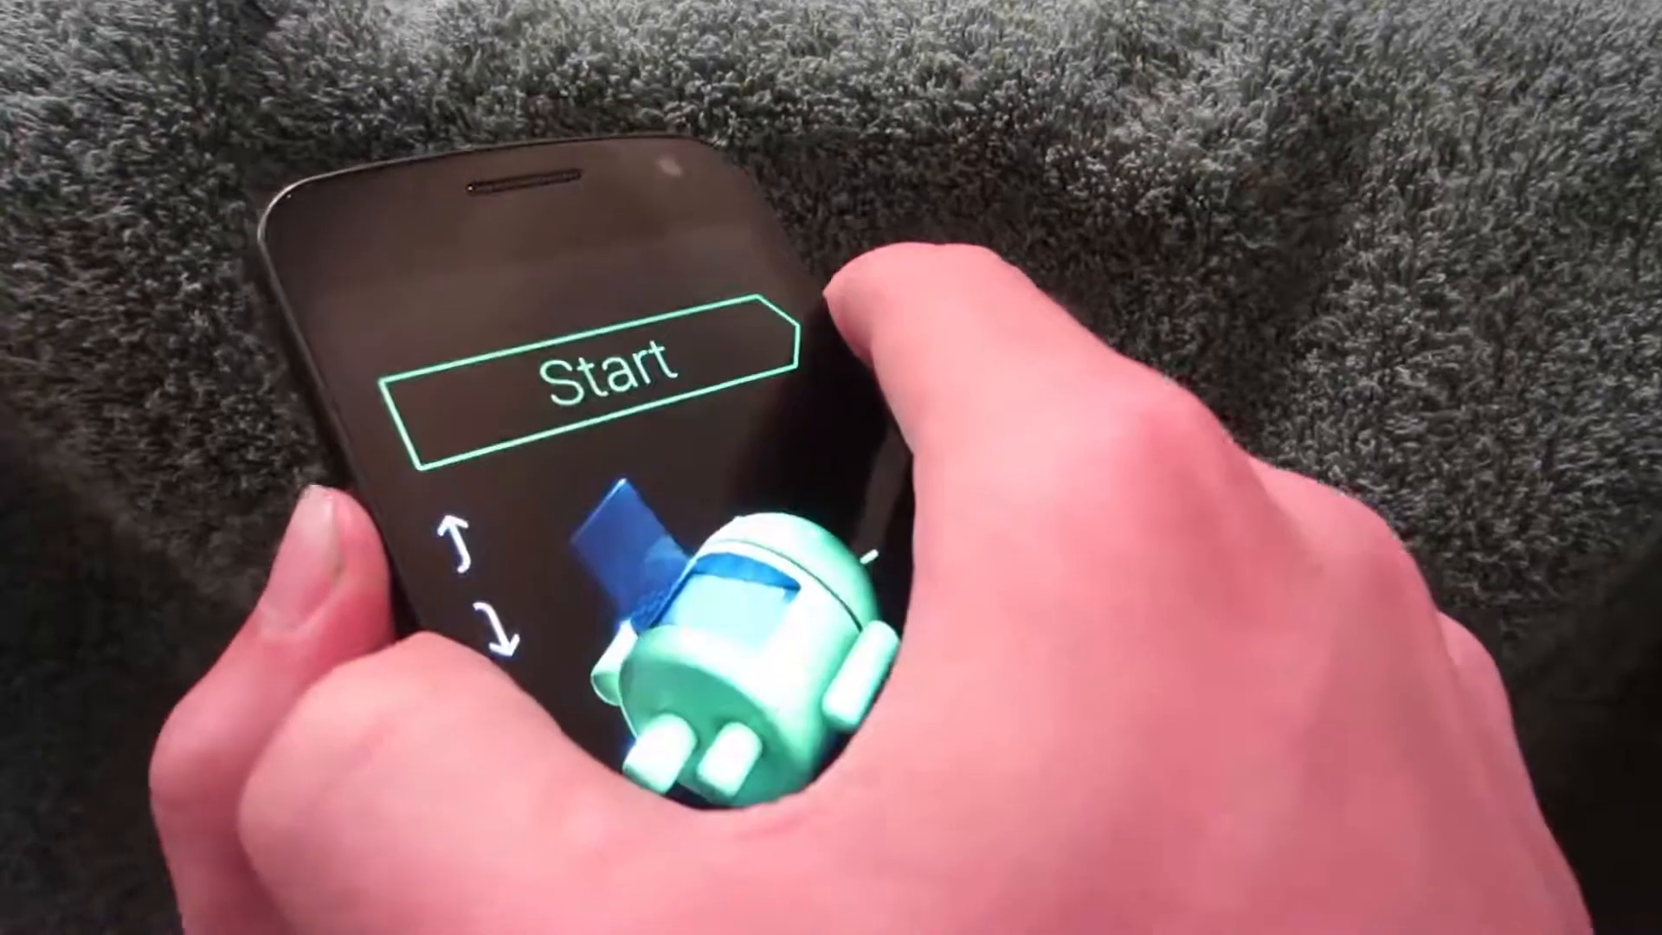